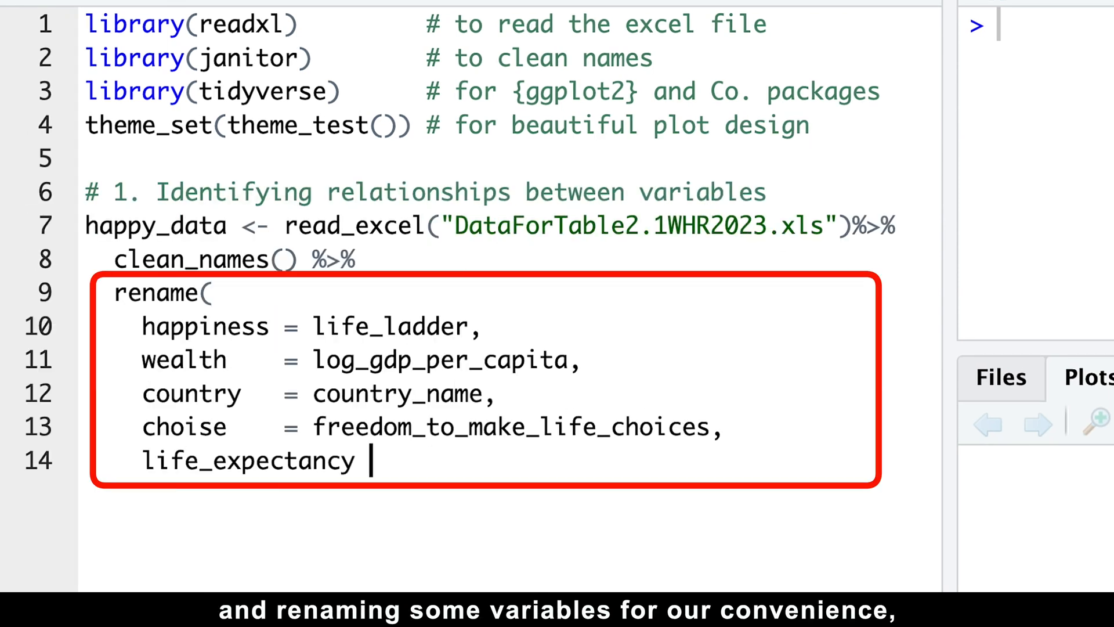
# Complete the rename with life_expectancy = healthy_life_expectancy_at_birth and close the call.
pyautogui.write('= healthy_life_expectancy_at_birth)')
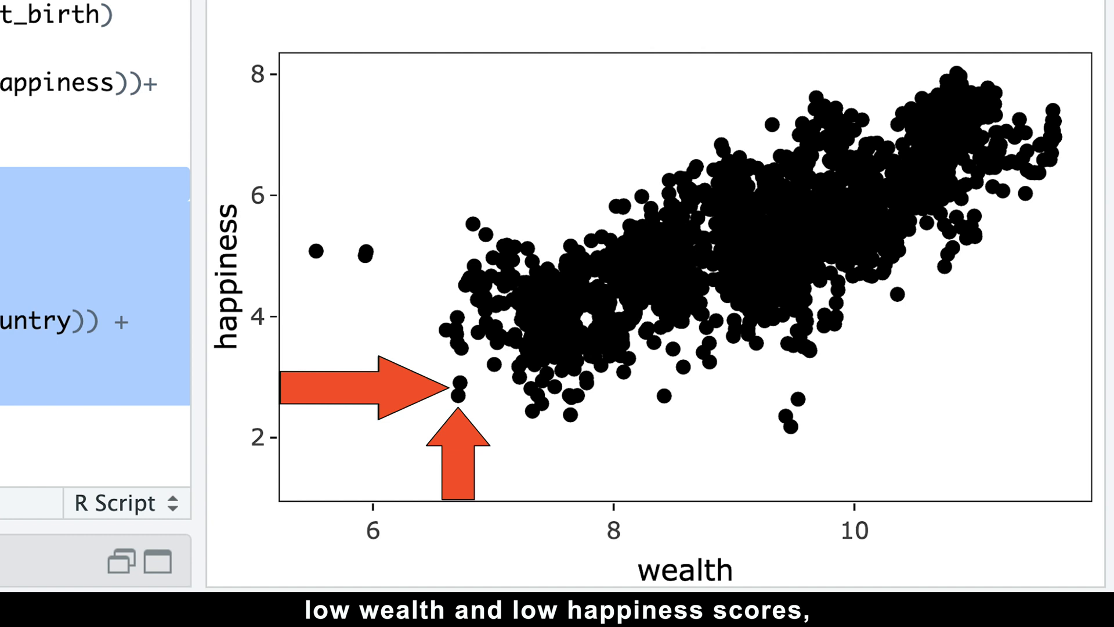
pyautogui.moveTo(455, 394)
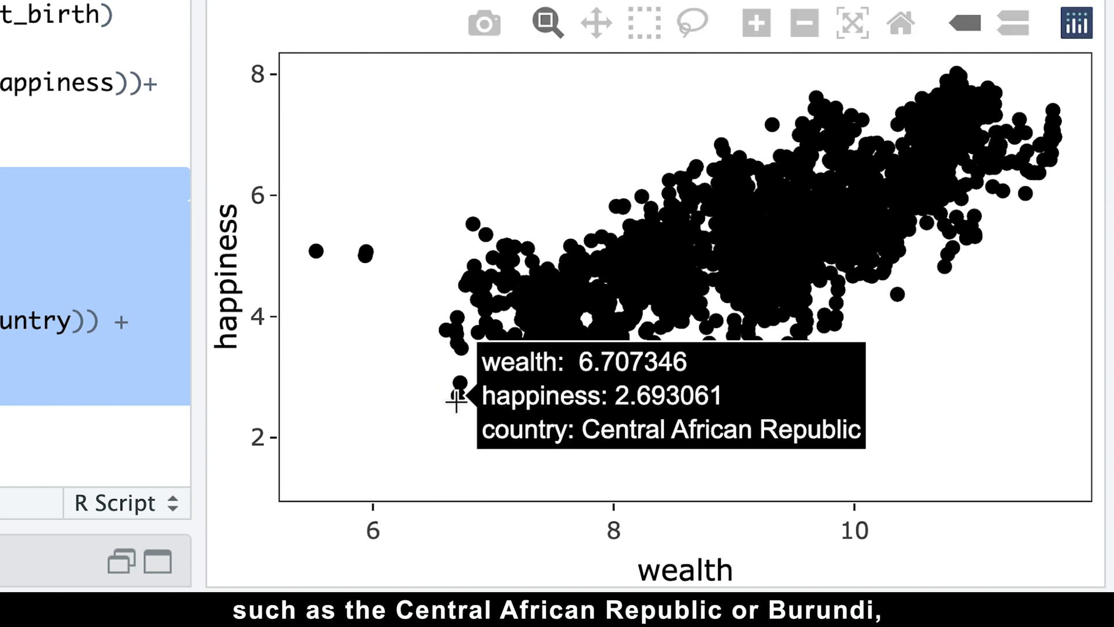
pyautogui.moveTo(462, 390)
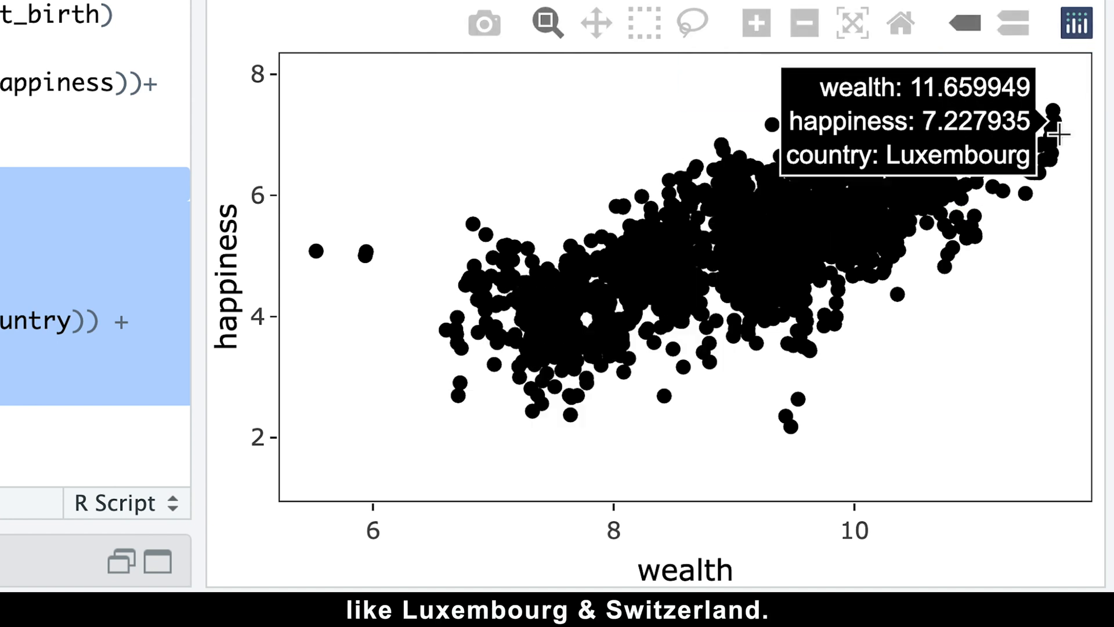
pyautogui.moveTo(1016, 132)
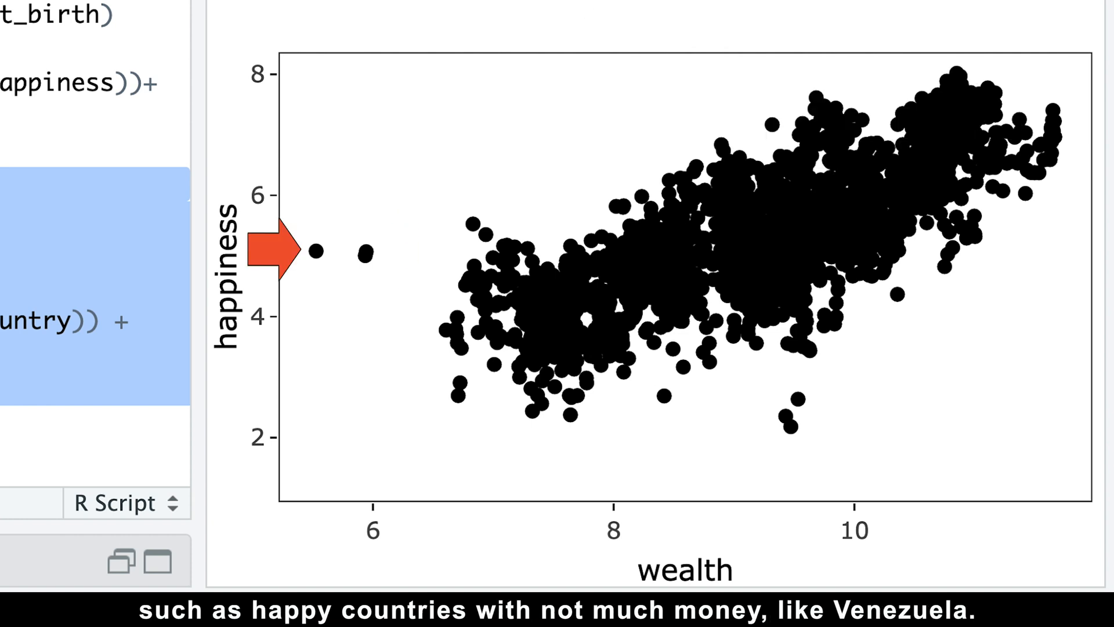
pyautogui.moveTo(362, 255)
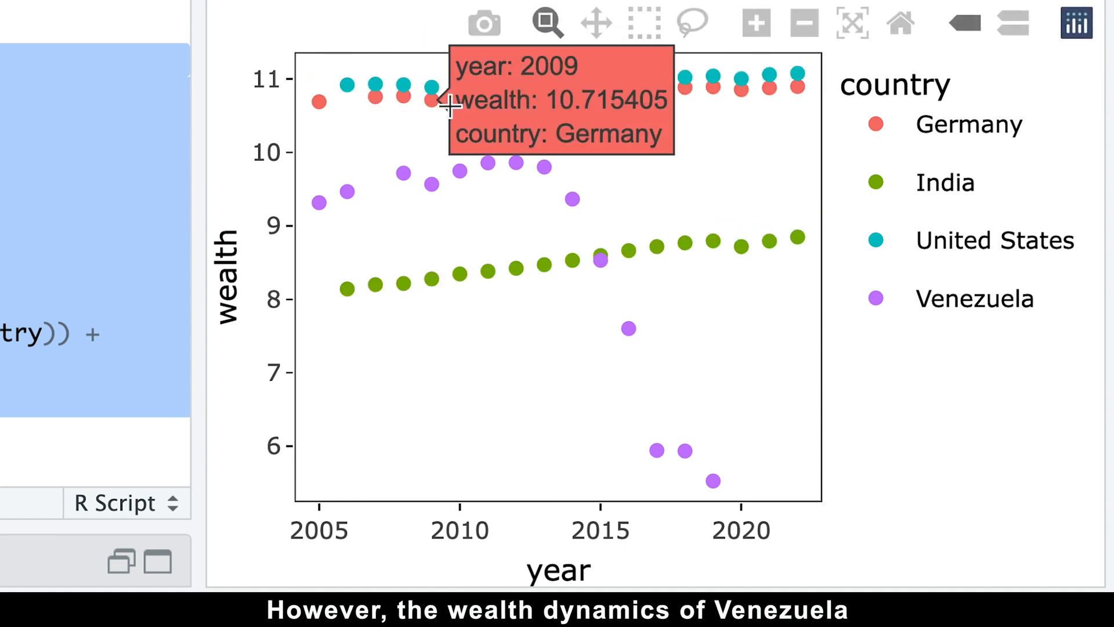
pyautogui.moveTo(636, 385)
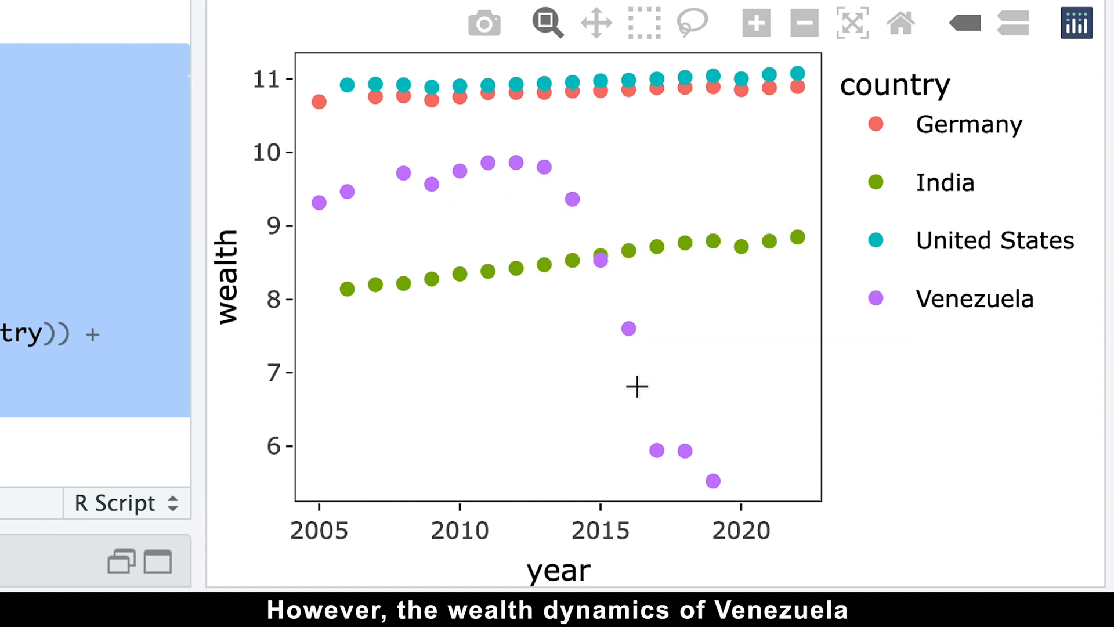
pyautogui.moveTo(716, 481)
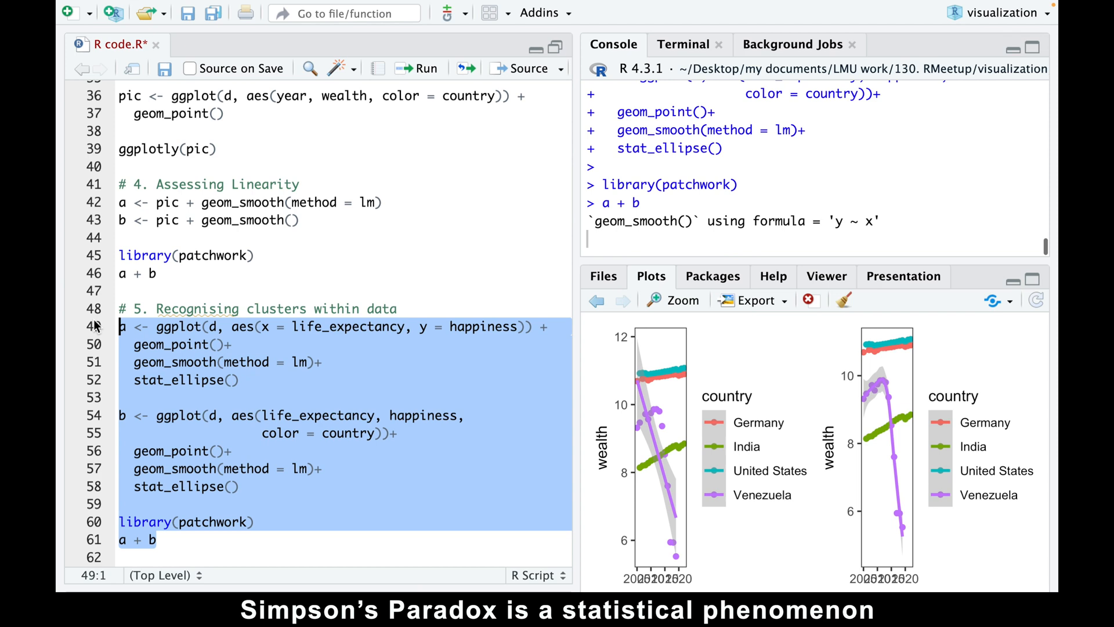
# Run the clusters section combining plots a and b of happiness vs life expectancy with patchwork.
pyautogui.click(673, 300)
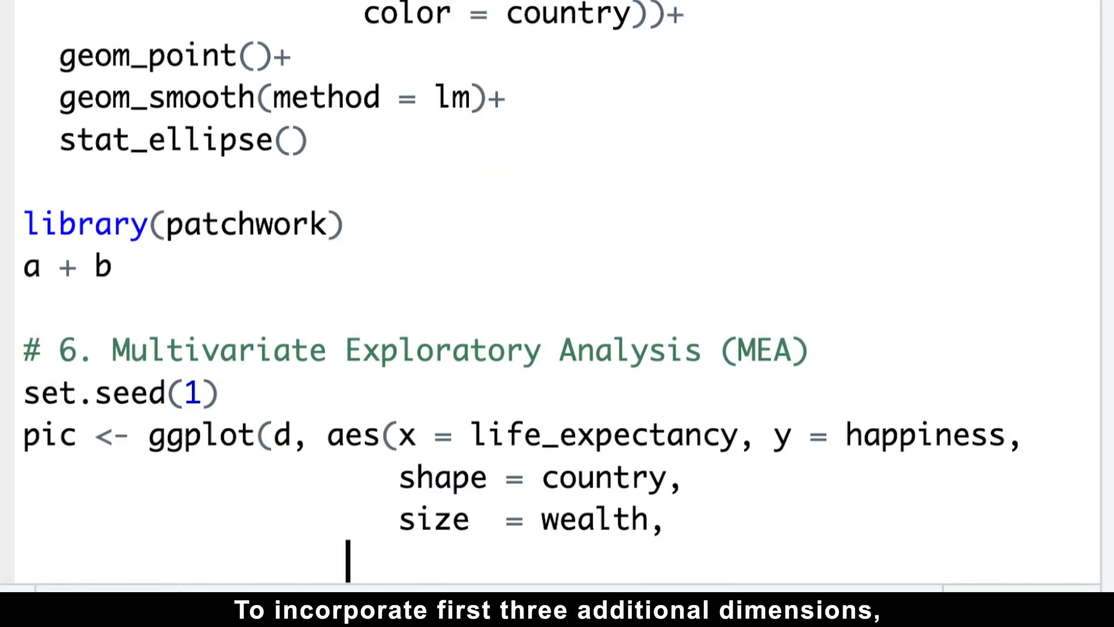
# Move down the script to the MEA section mapping shape = country and size = wealth.
pyautogui.scroll(-3)
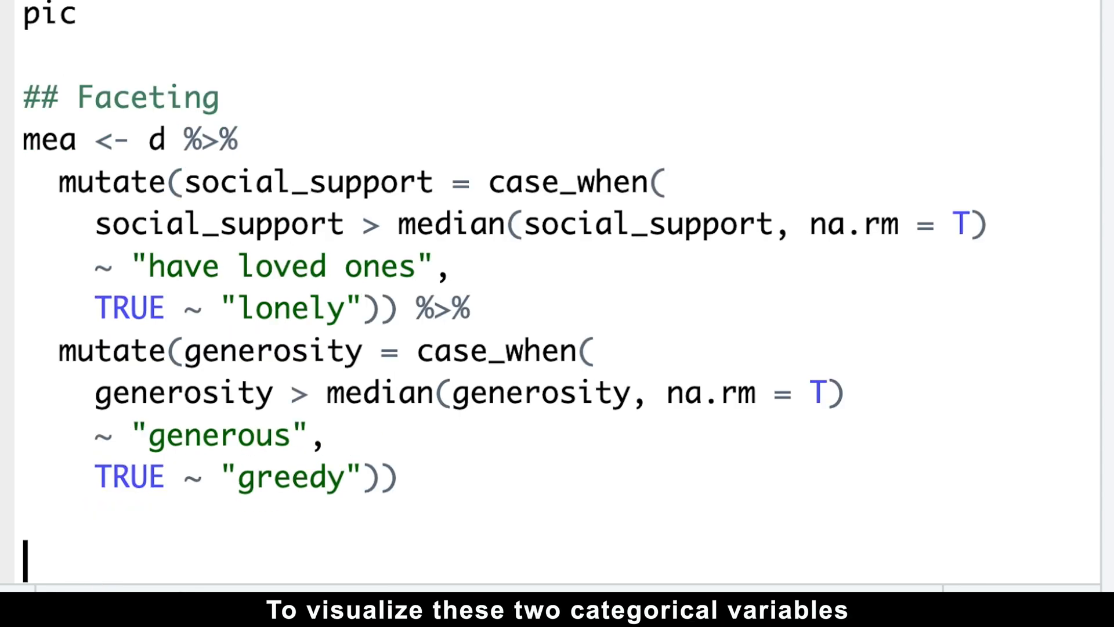
# Move down to the Faceting code splitting social_support and generosity at their medians.
pyautogui.scroll(-3)
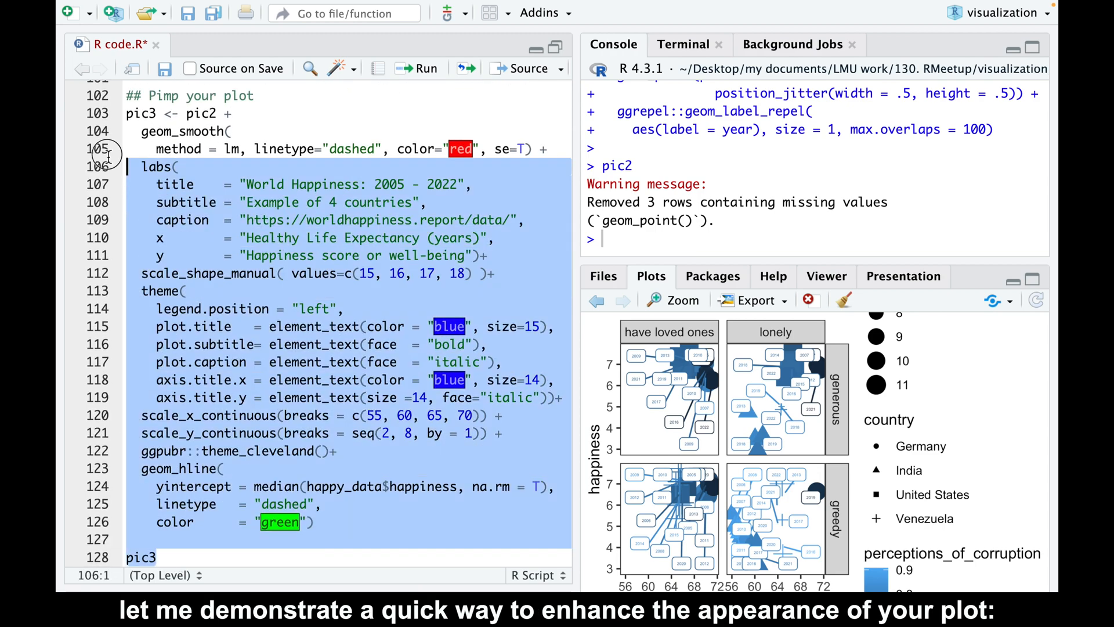
# Run the pic3 block to render the styled World Happiness faceted plot.
pyautogui.click(681, 300)
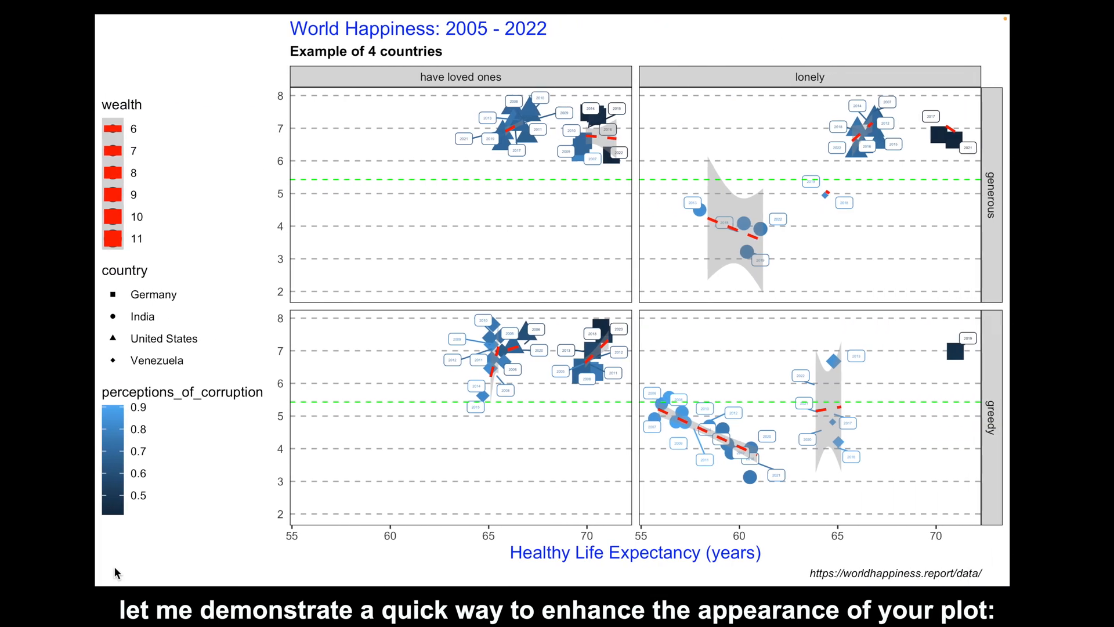